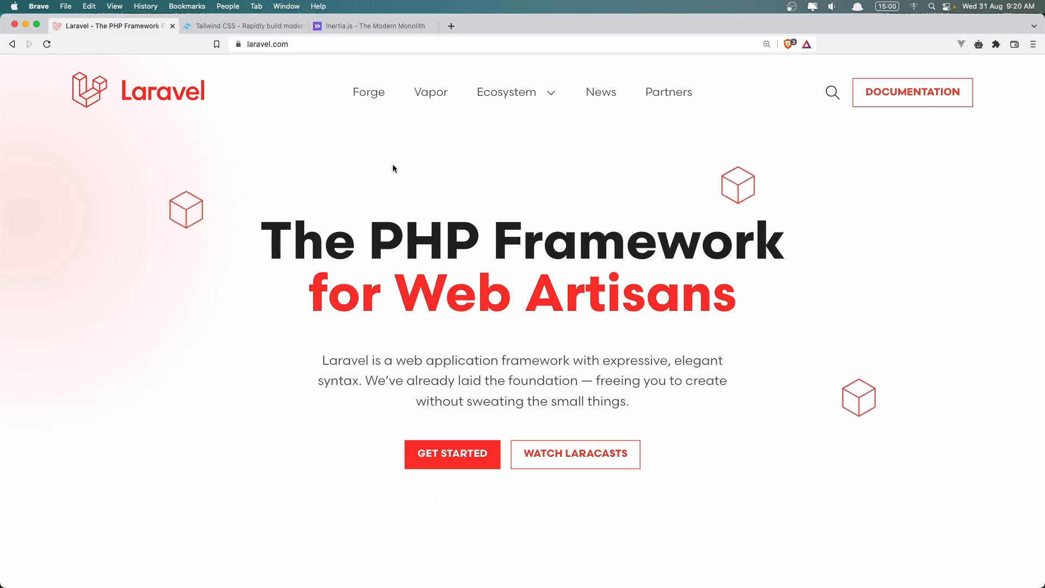
{"action": "mouse_move", "coordinate": [401, 133]}
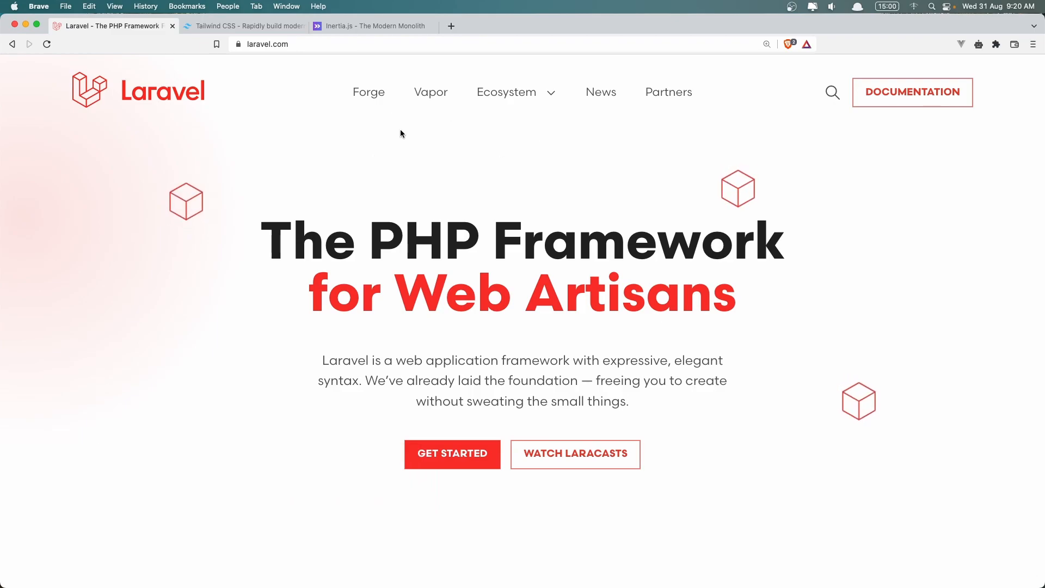
Switch from the Laravel homepage to the Tailwind CSS homepage
{"action": "left_click", "coordinate": [242, 26]}
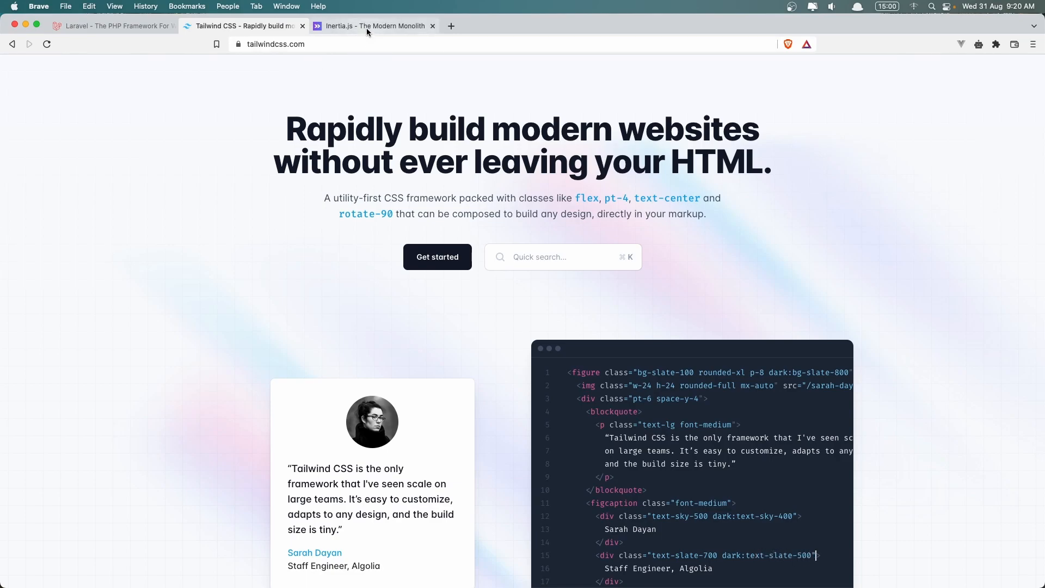
Show the Inertia.js homepage, highlighting 'controllers' in the intro and 'Users' in the render call
{"action": "left_click", "coordinate": [373, 25]}
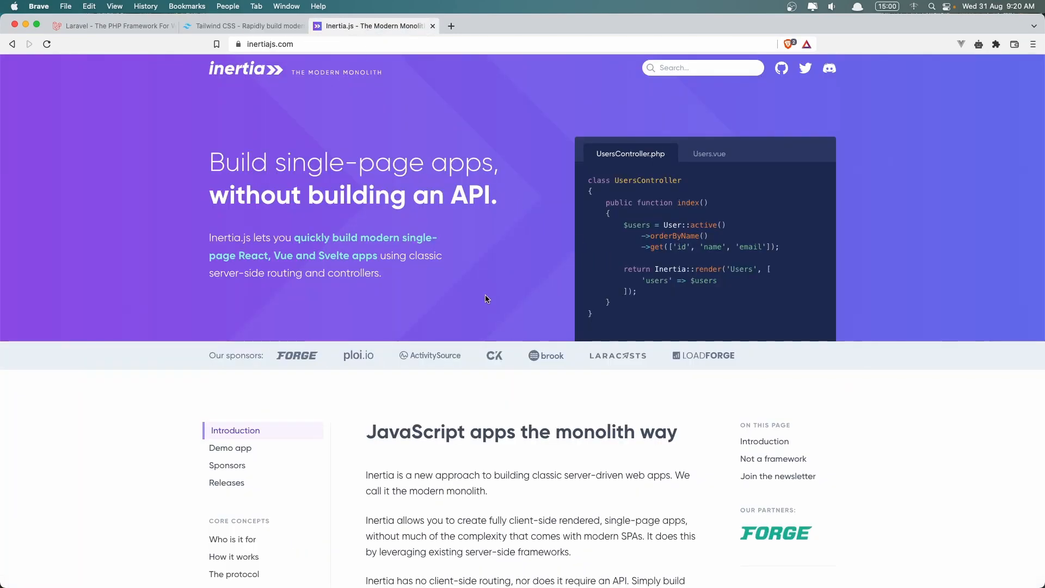
{"action": "mouse_move", "coordinate": [525, 278]}
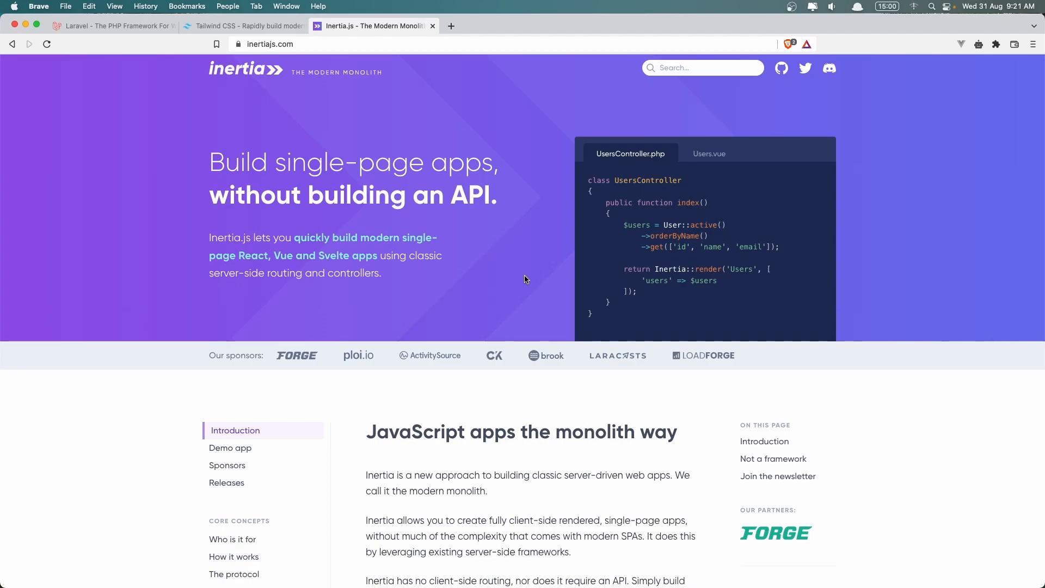
{"action": "mouse_move", "coordinate": [509, 289]}
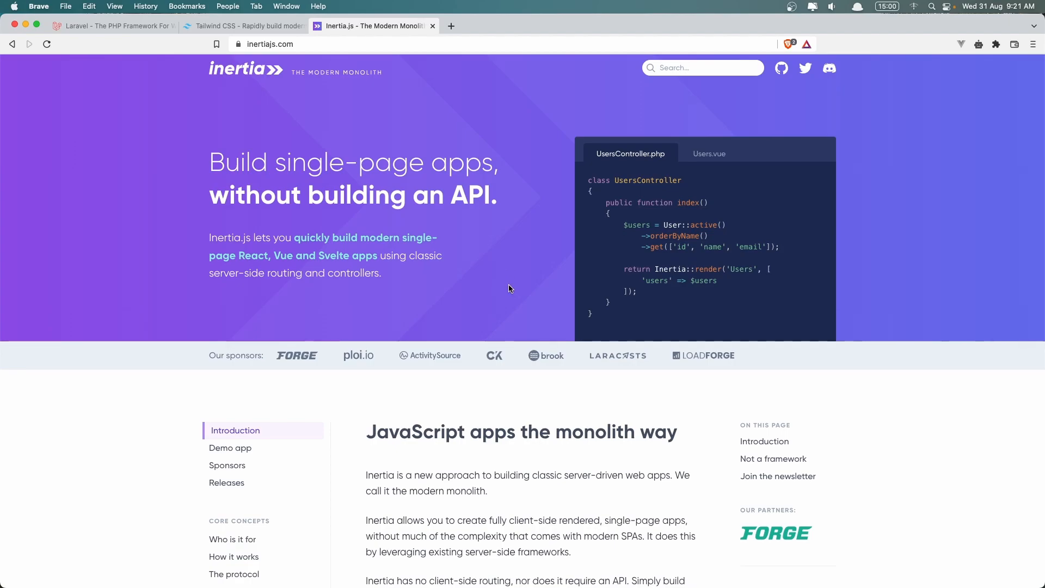
{"action": "mouse_move", "coordinate": [197, 250]}
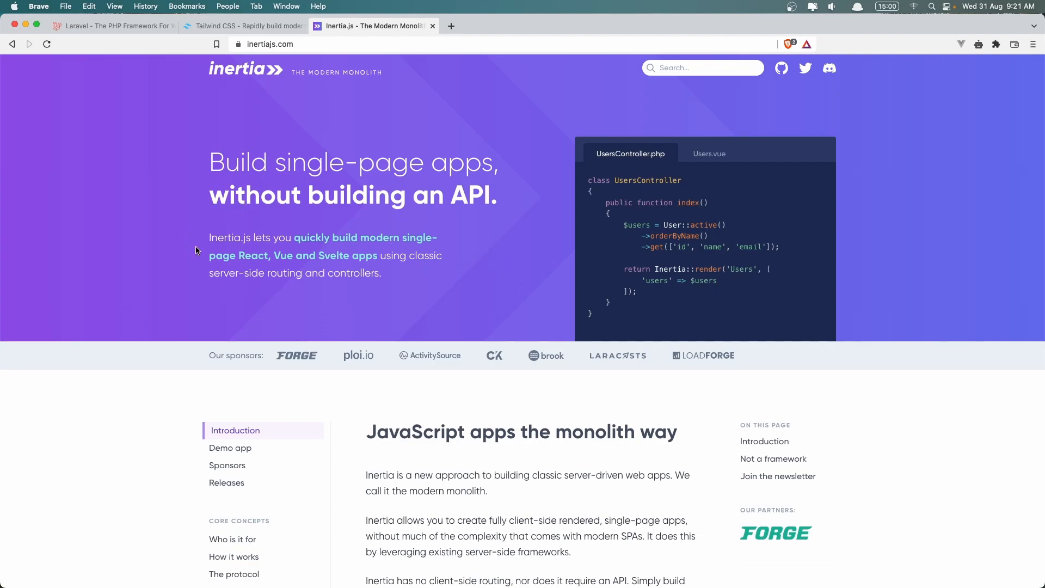
{"action": "mouse_move", "coordinate": [334, 241]}
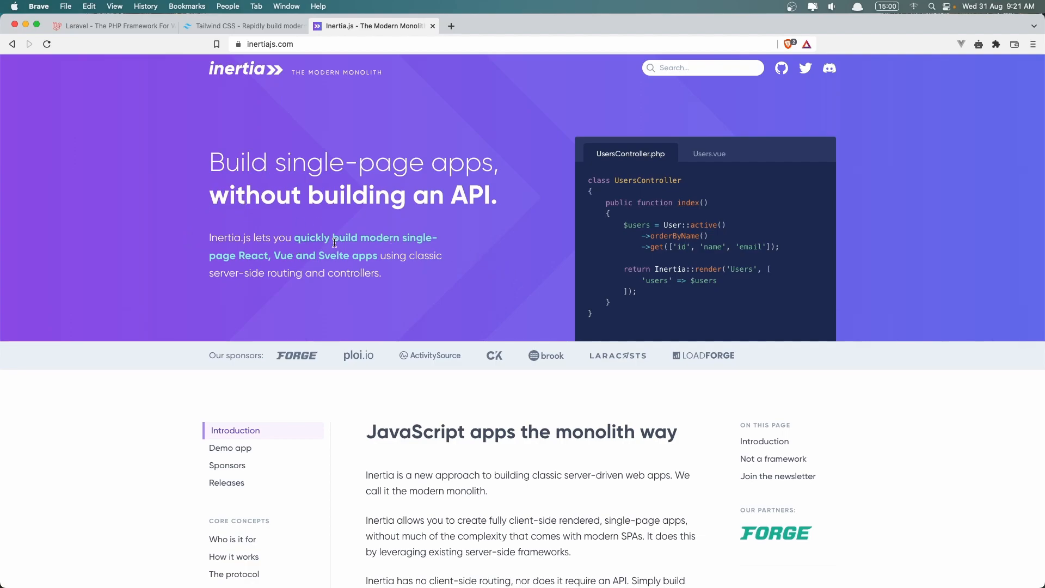
{"action": "mouse_move", "coordinate": [380, 259]}
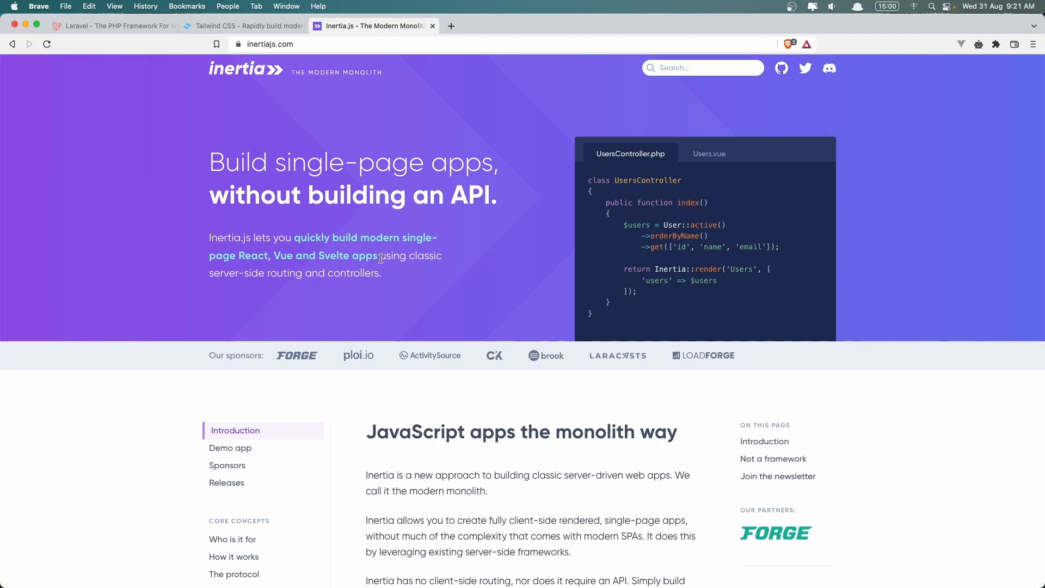
{"action": "left_click_drag", "start_coordinate": [380, 255], "coordinate": [266, 273]}
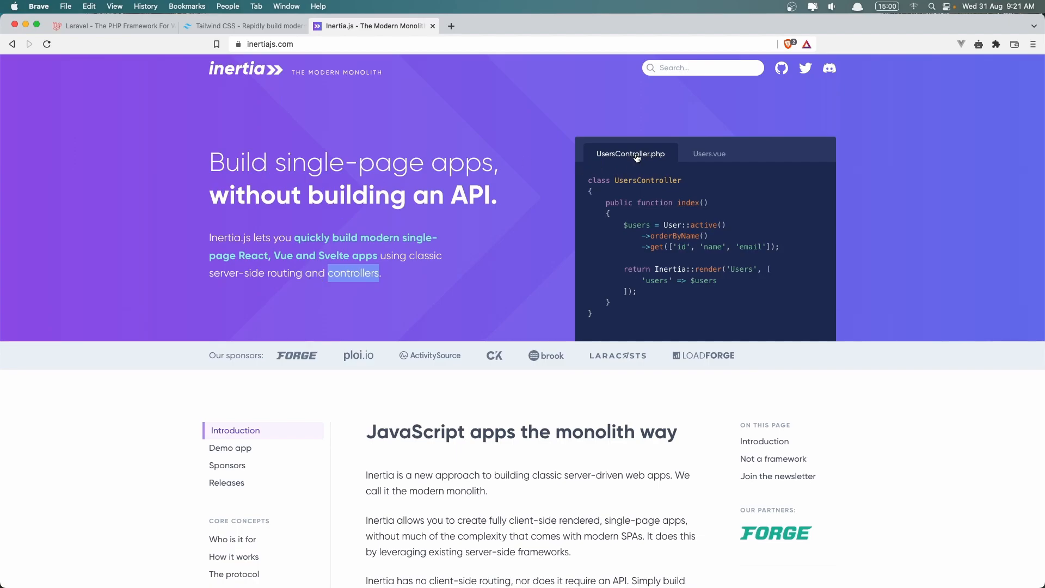
{"action": "mouse_move", "coordinate": [688, 221]}
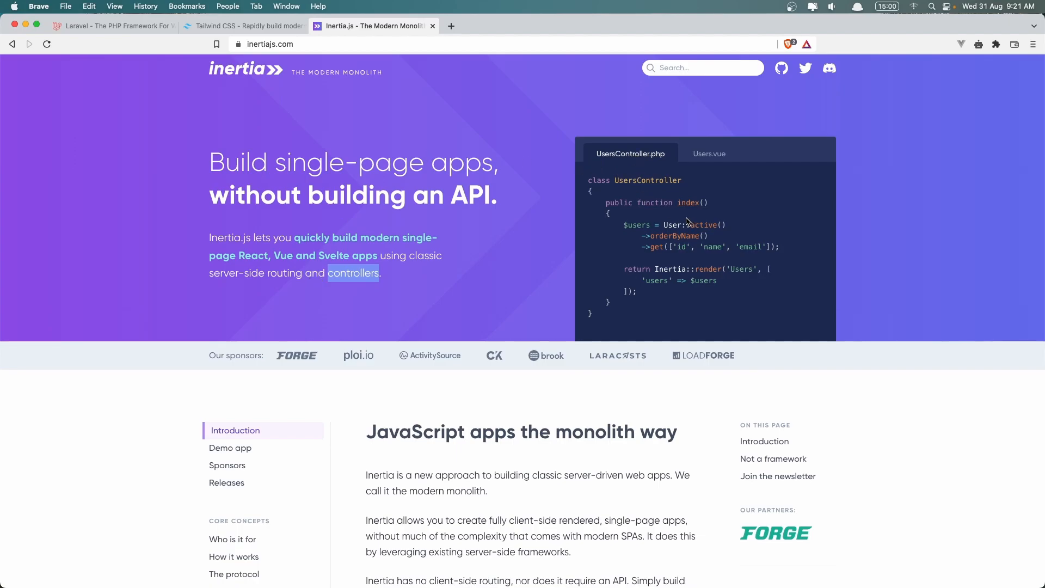
{"action": "left_click_drag", "start_coordinate": [623, 224], "coordinate": [784, 247]}
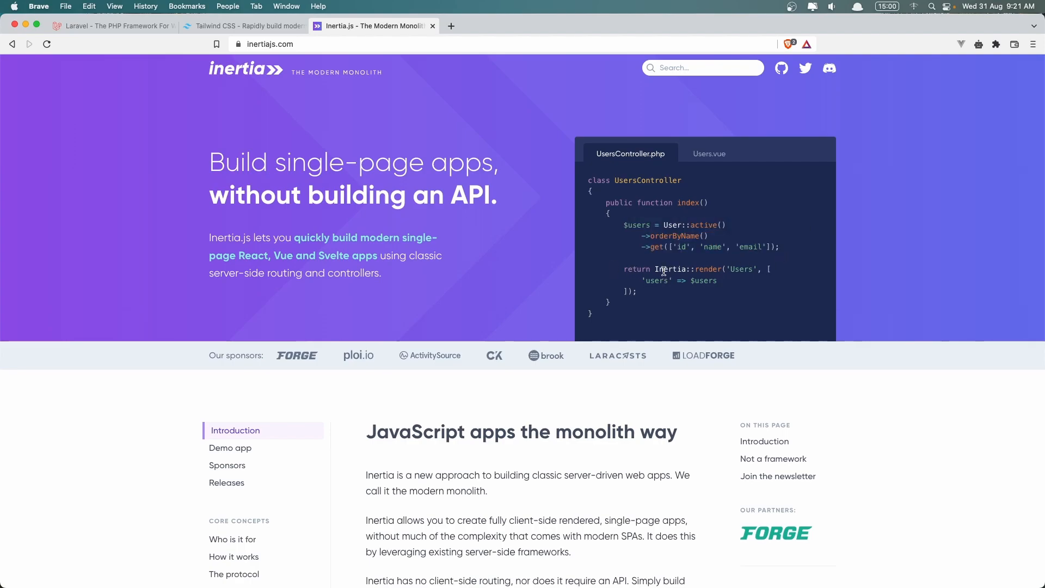
{"action": "double_click", "coordinate": [708, 268]}
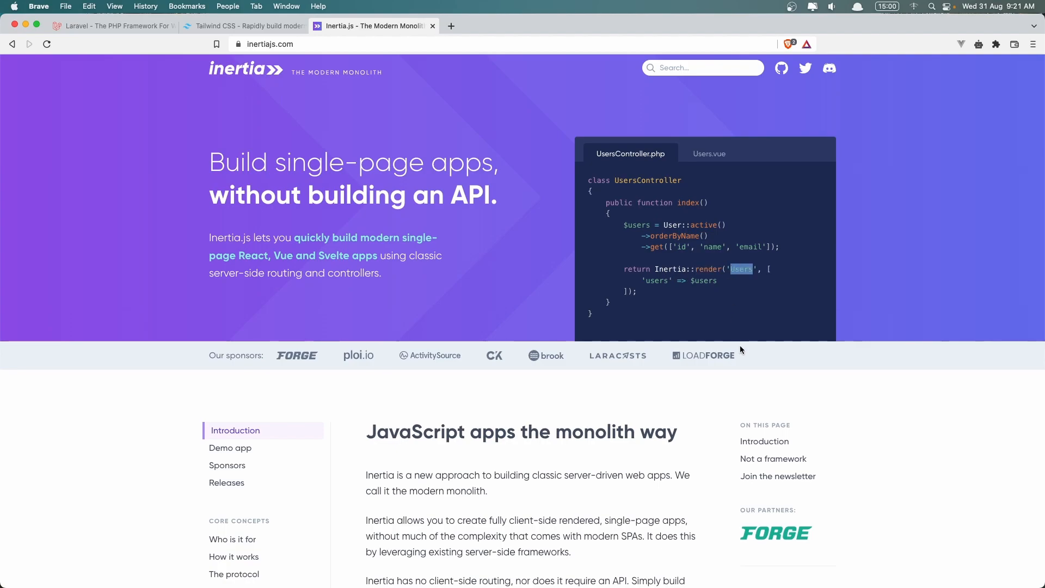
{"action": "mouse_move", "coordinate": [751, 279]}
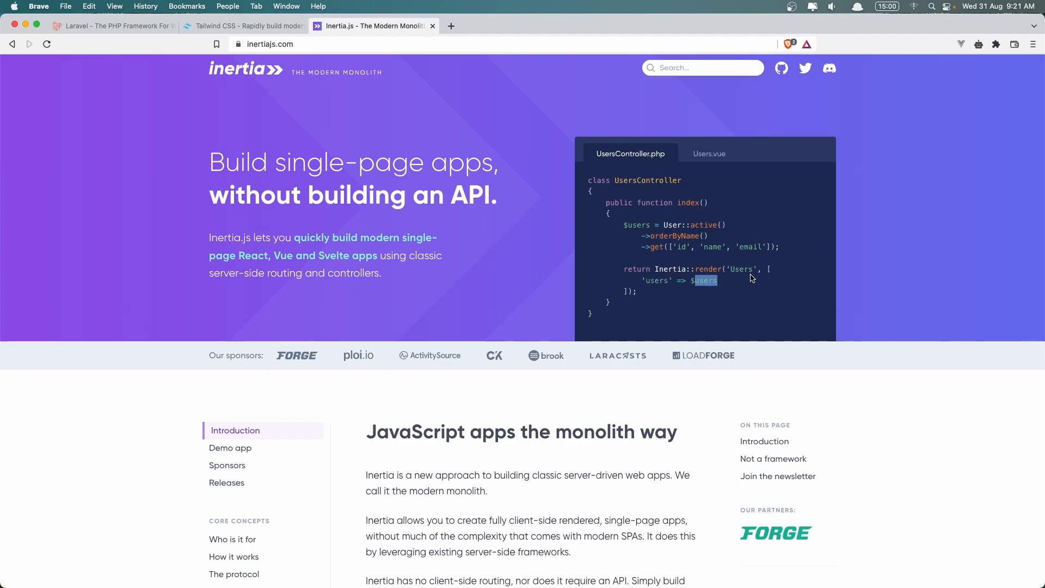
Switch the code sample from the controller example to Users.vue
{"action": "left_click", "coordinate": [709, 154]}
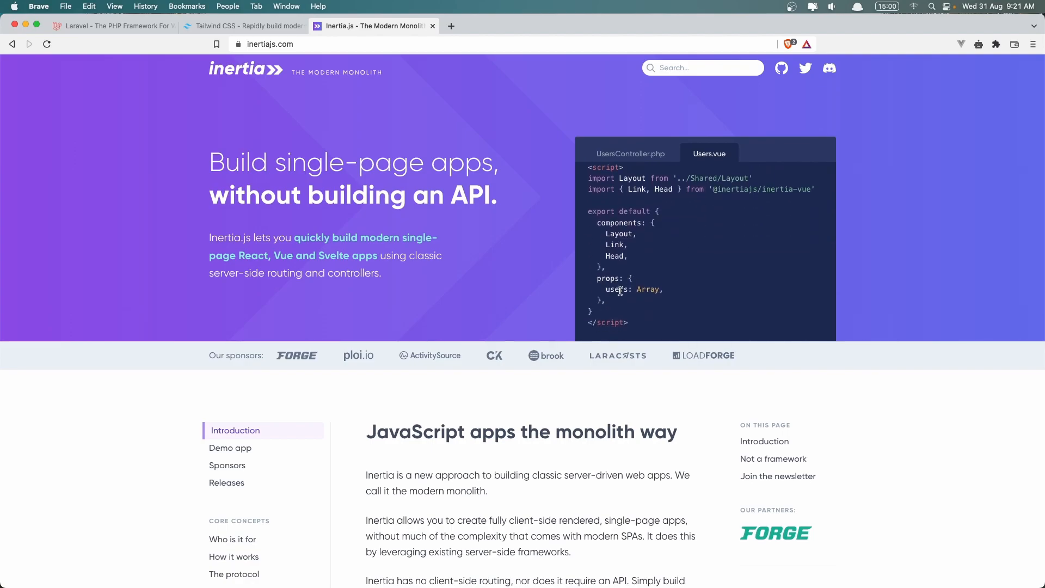
{"action": "left_click", "coordinate": [629, 153]}
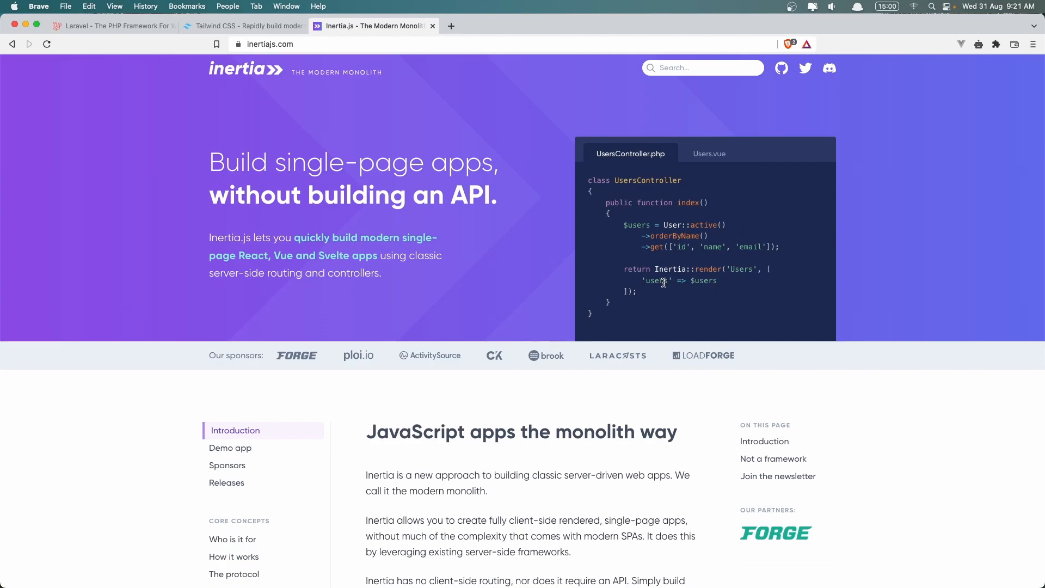
{"action": "left_click", "coordinate": [708, 153]}
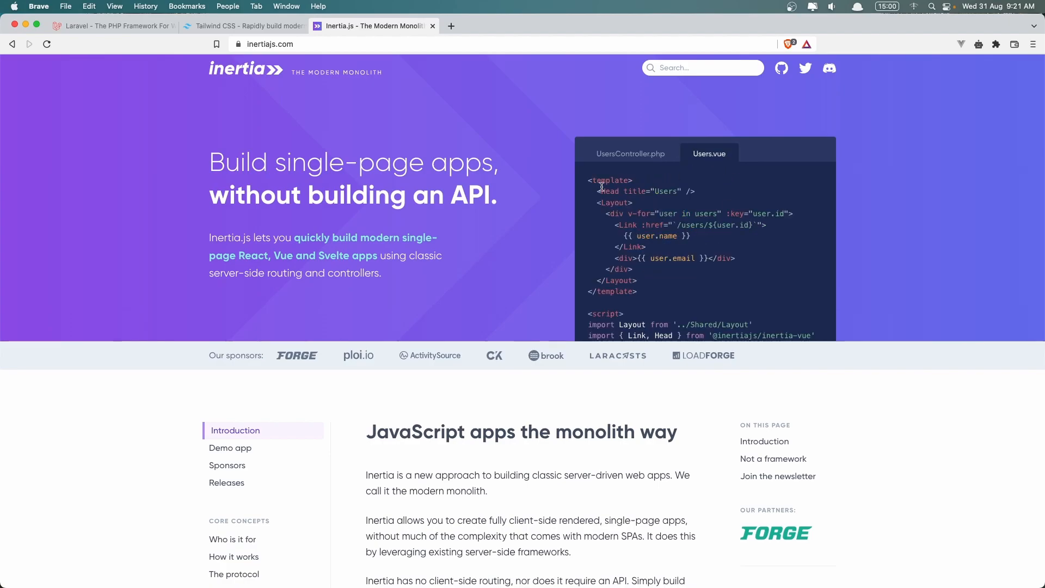
{"action": "mouse_move", "coordinate": [226, 85]}
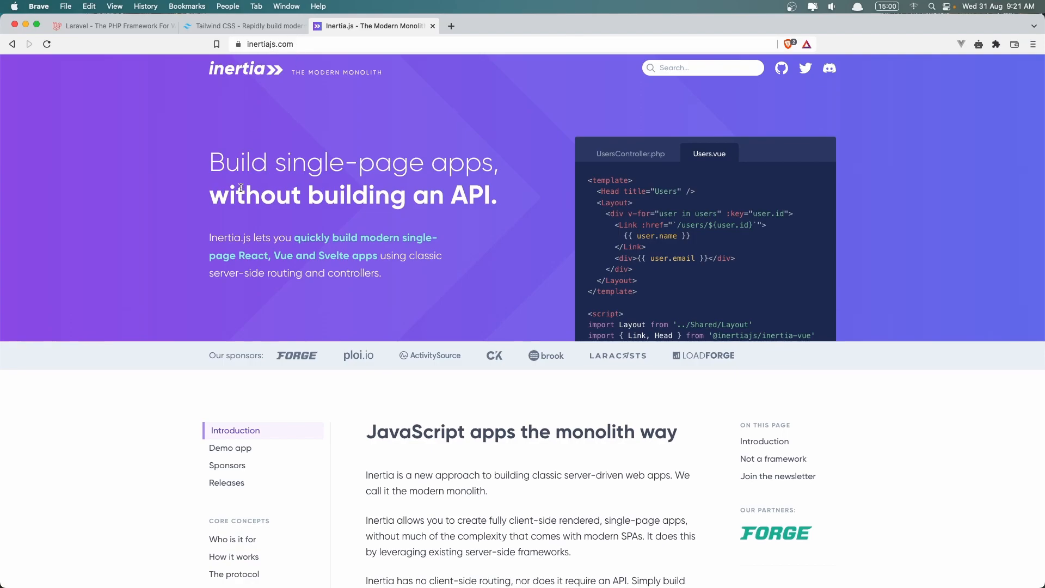
{"action": "scroll", "scroll_direction": "down", "scroll_amount": 3}
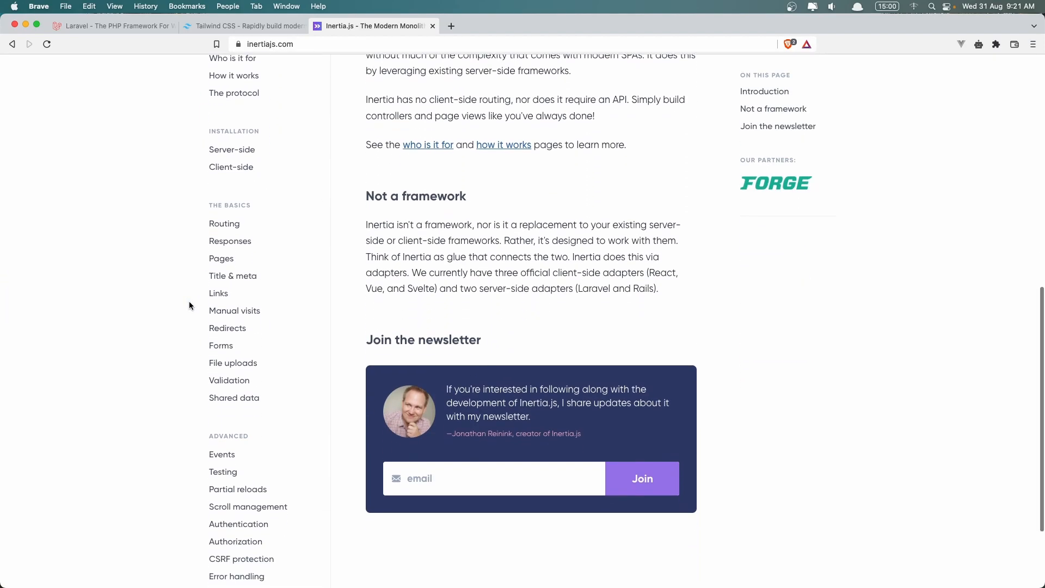
{"action": "scroll", "scroll_direction": "up", "scroll_amount": 3}
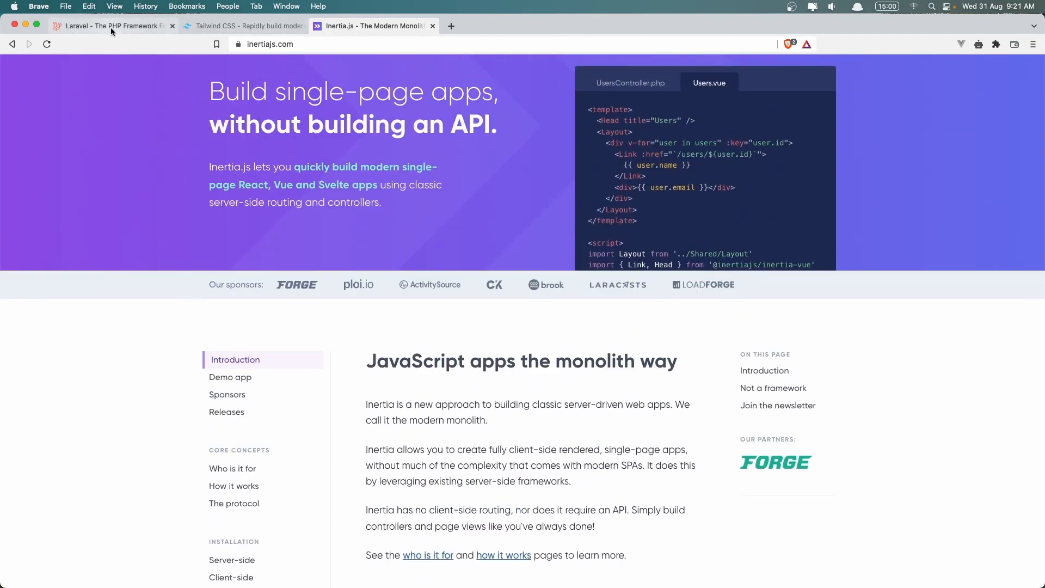
Revisit the Laravel homepage, then show Tailwind CSS scrolled to its code sample and testimonial
{"action": "left_click", "coordinate": [110, 25]}
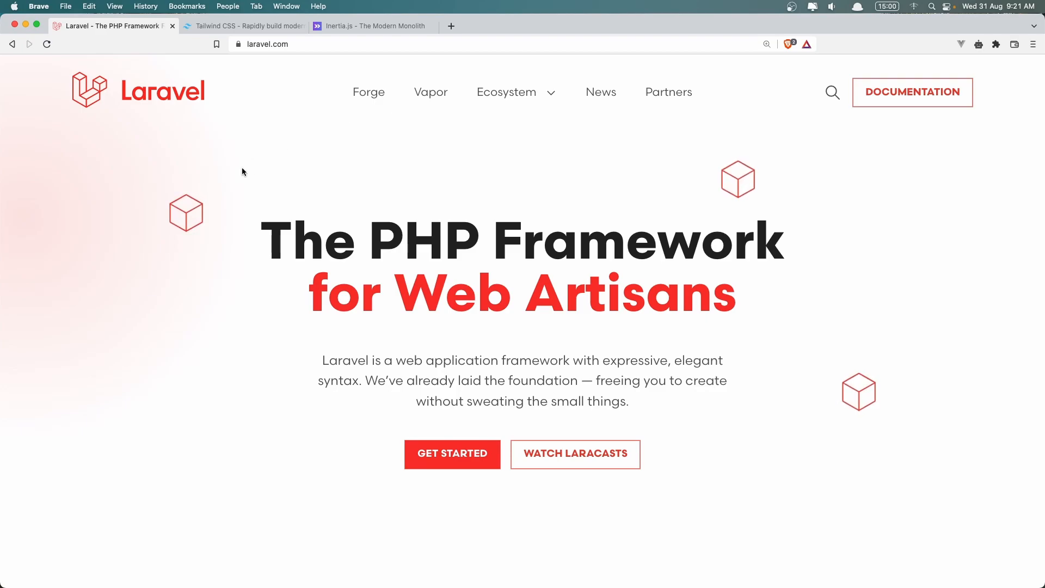
{"action": "left_click", "coordinate": [243, 26]}
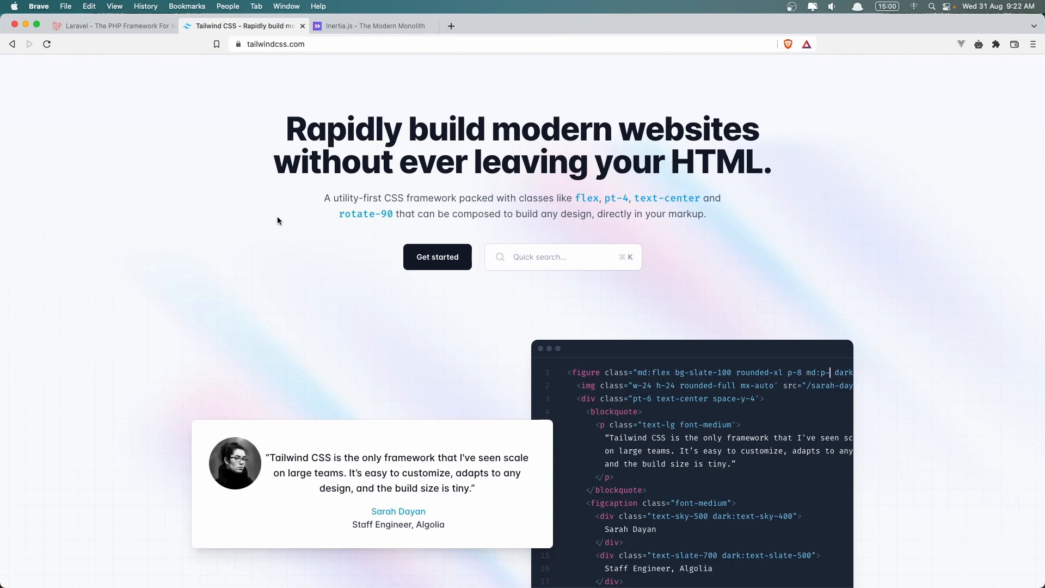
{"action": "scroll", "scroll_direction": "down", "scroll_amount": 3}
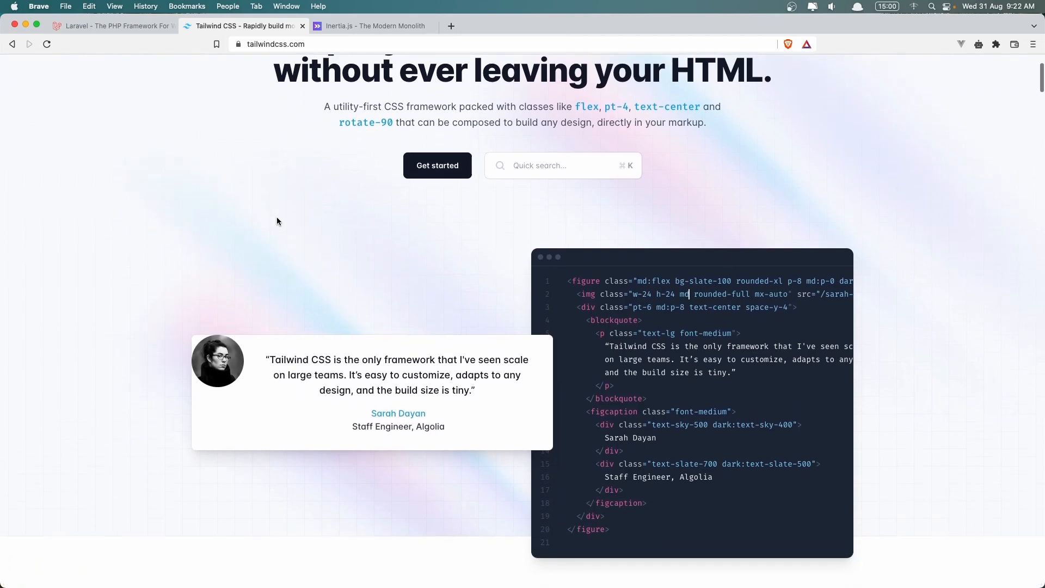
{"action": "scroll", "scroll_direction": "down", "scroll_amount": 3}
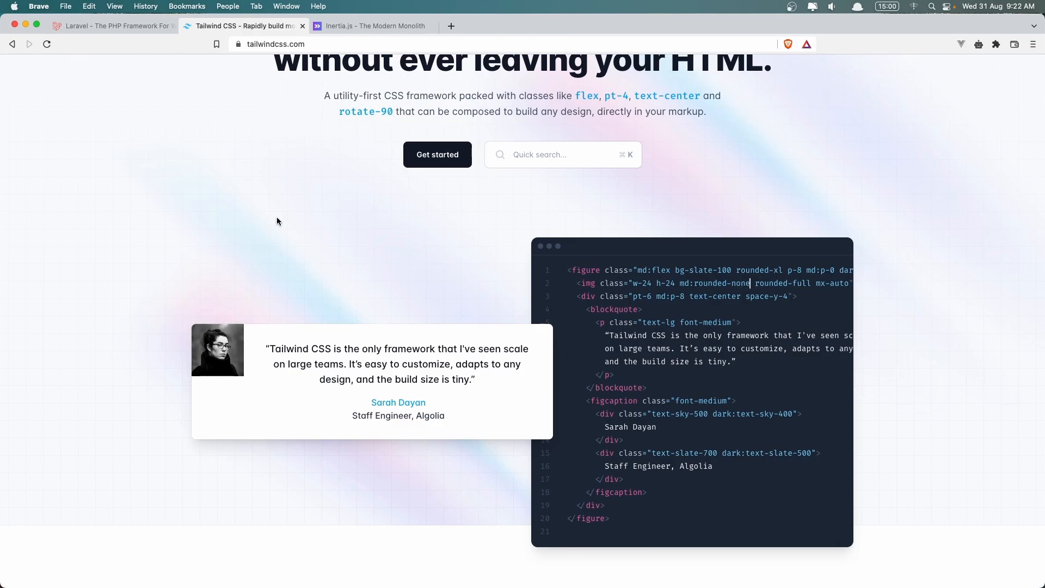